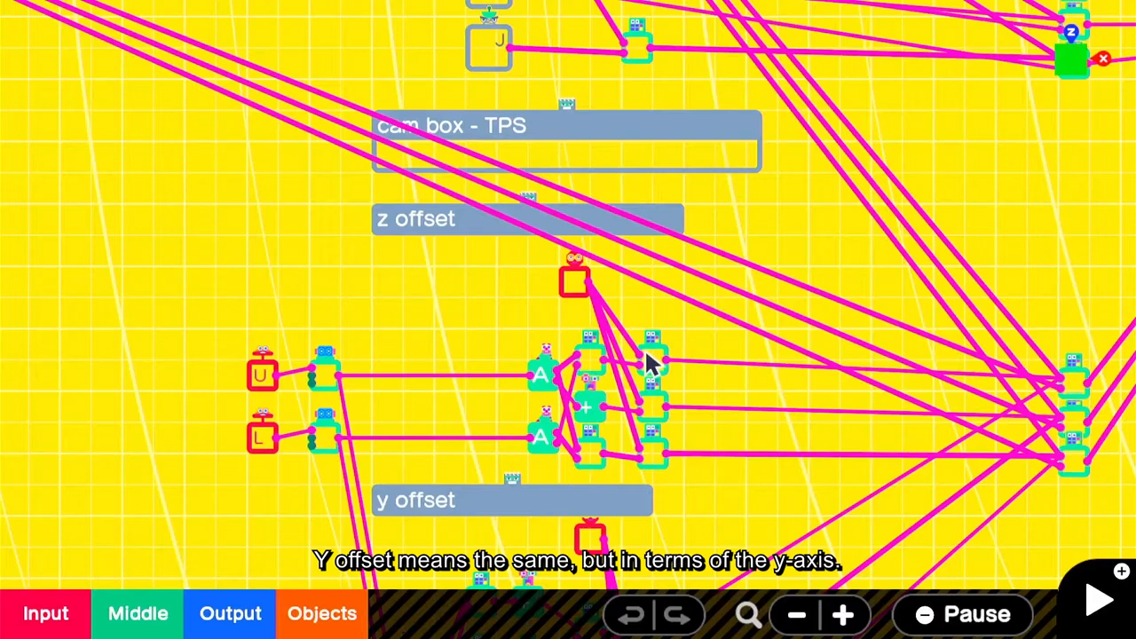
# Step: Narrow the camera rotate counter's count range to 1–5 and test-play the game
pyautogui.click(575, 281)
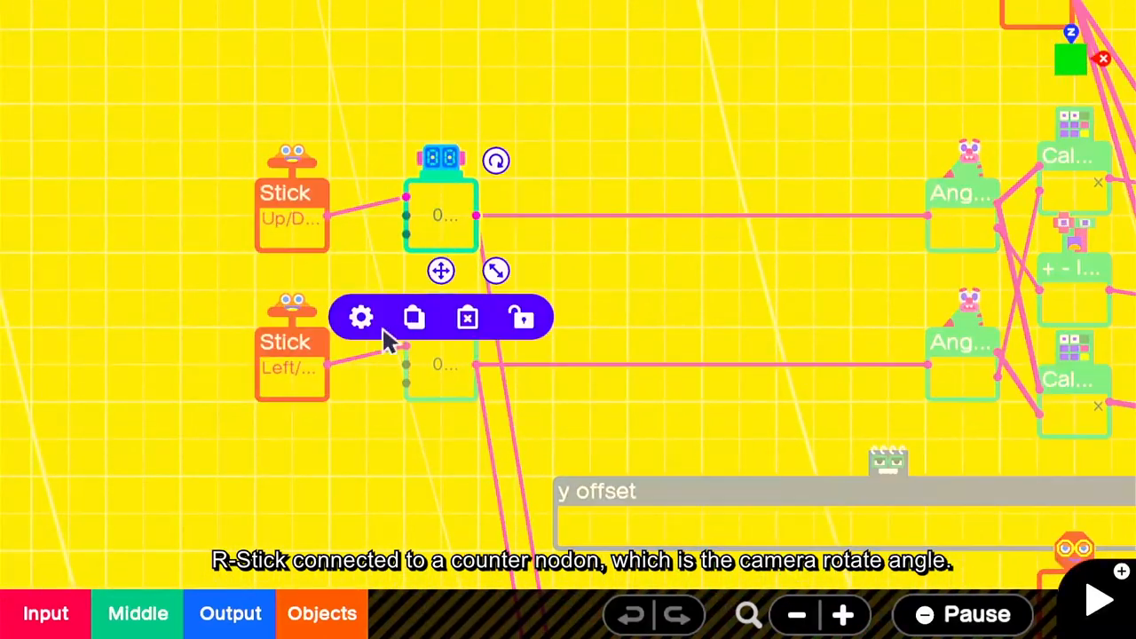
pyautogui.click(360, 316)
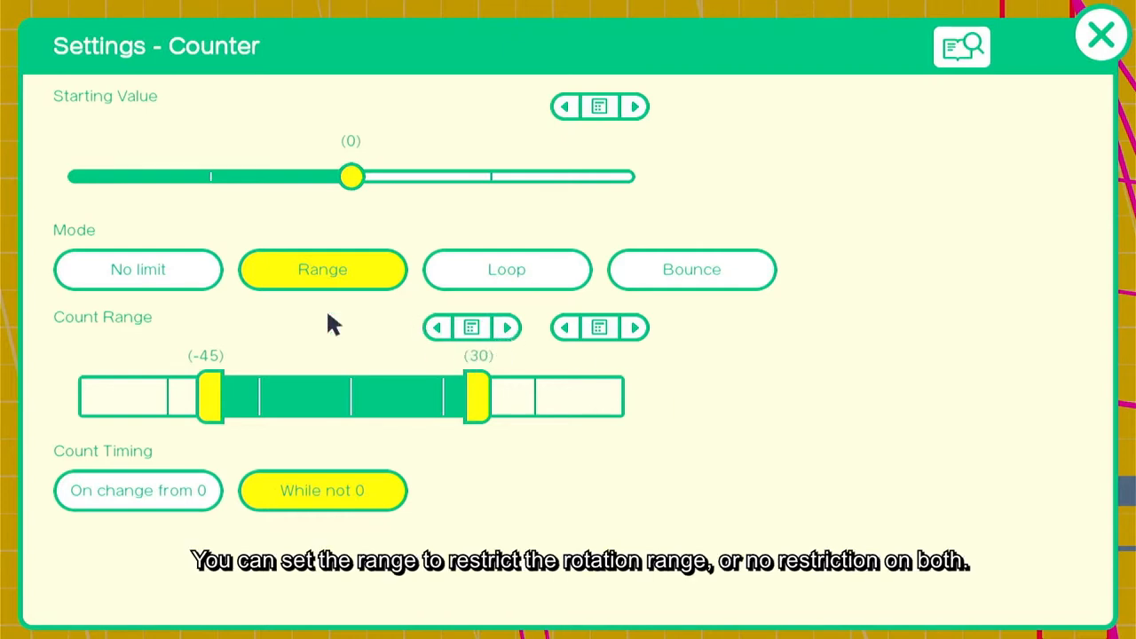
pyautogui.moveTo(476, 397); pyautogui.dragTo(429, 398)
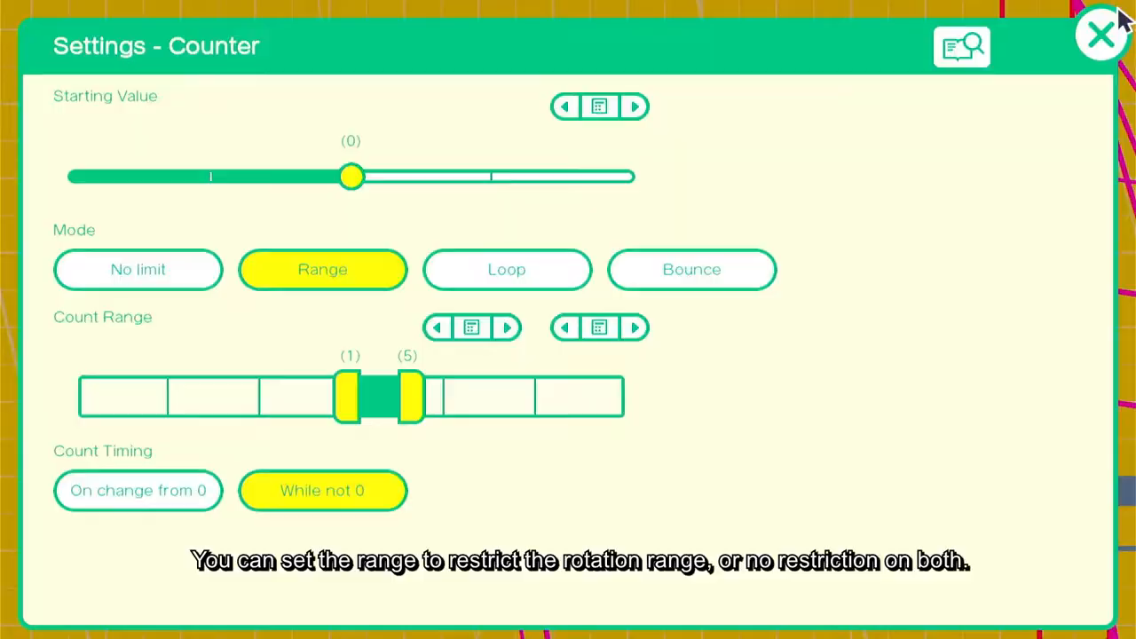
pyautogui.click(1101, 36)
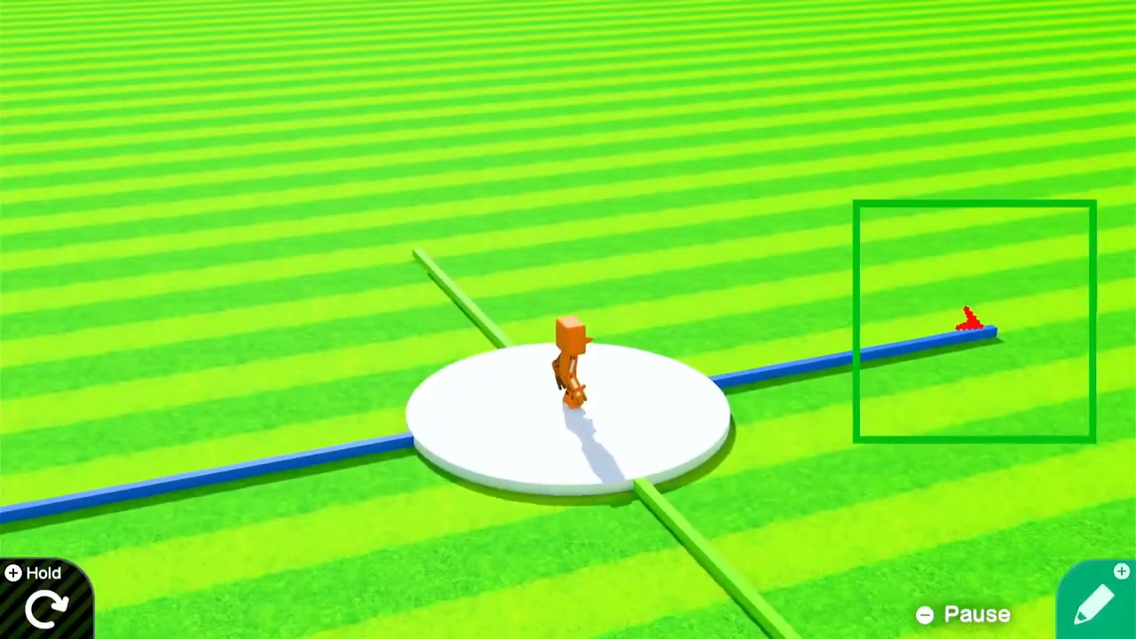
pyautogui.click(1098, 602)
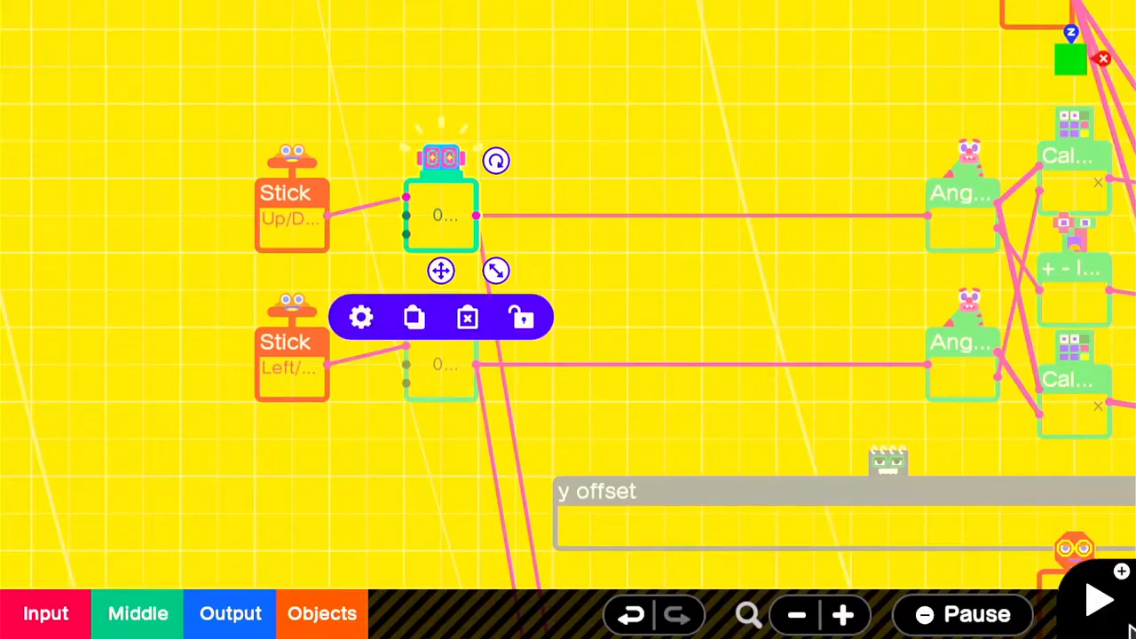
pyautogui.click(1097, 600)
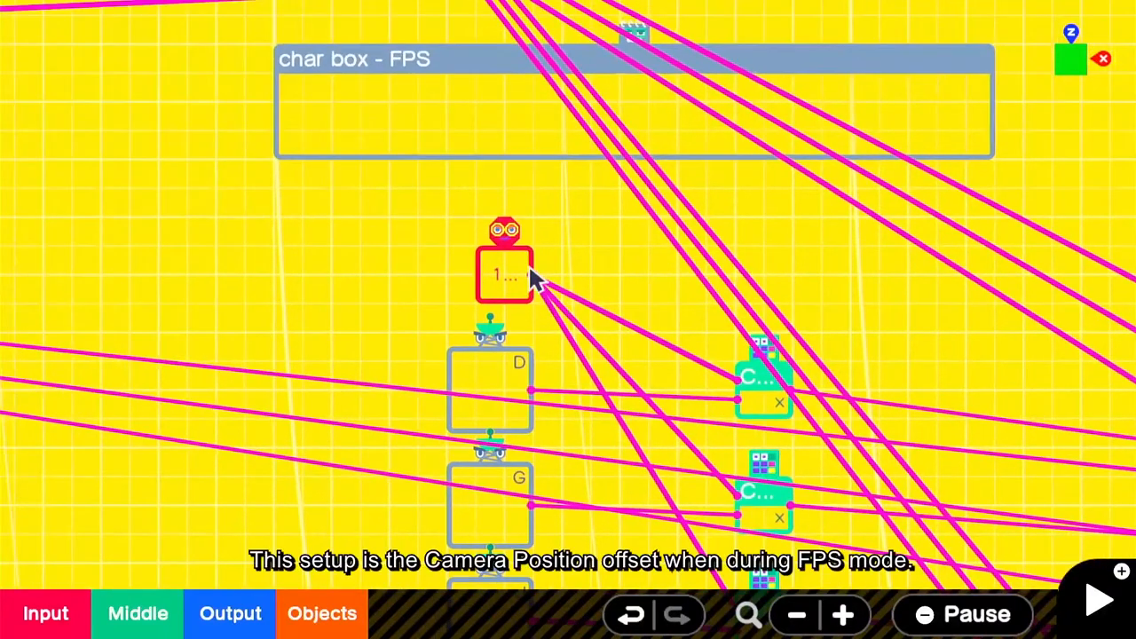
pyautogui.click(505, 274)
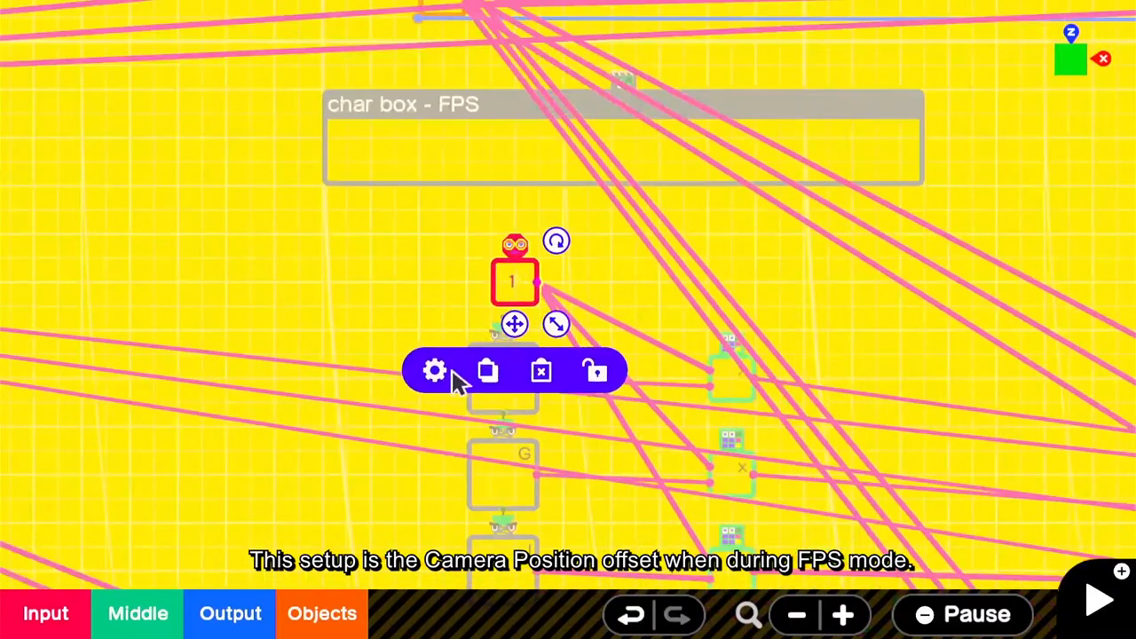
pyautogui.click(434, 371)
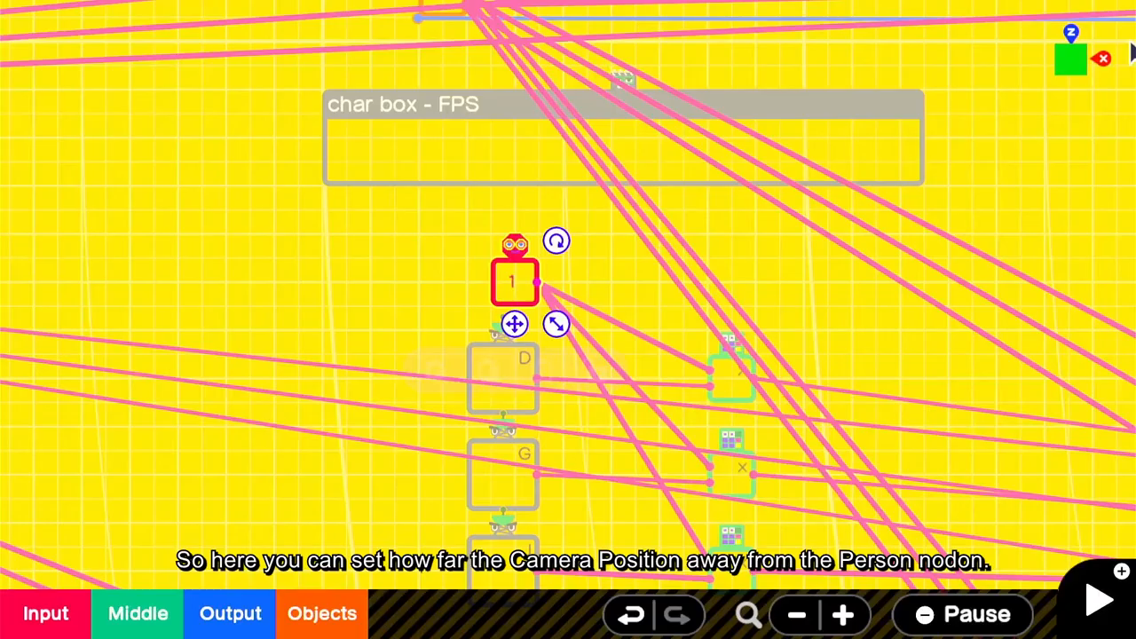
pyautogui.click(1098, 600)
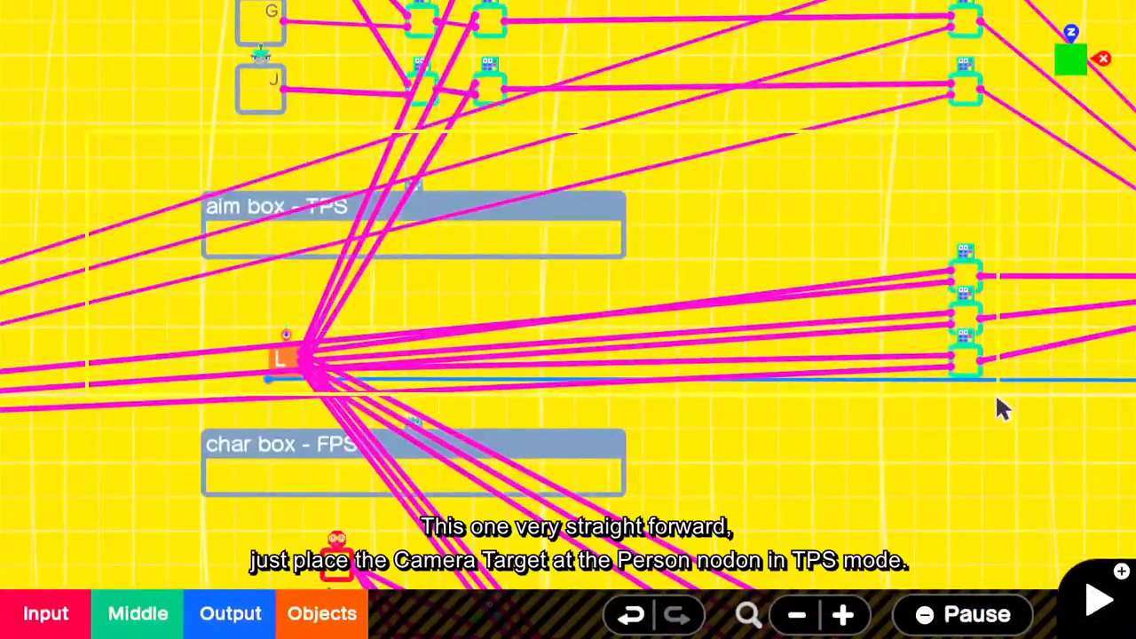
pyautogui.click(284, 359)
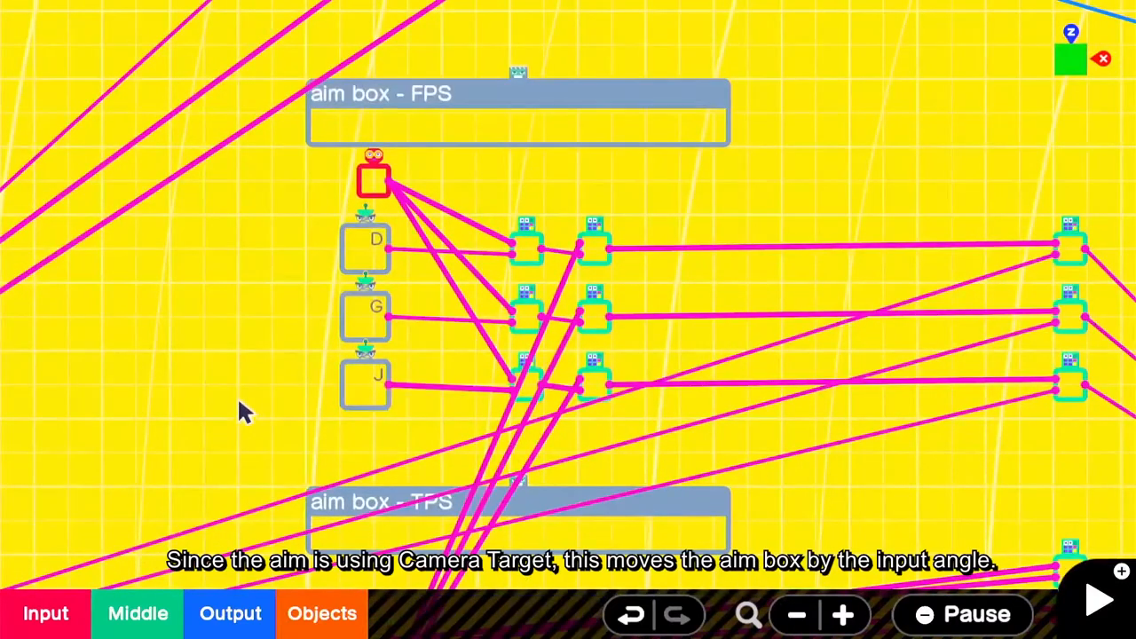
pyautogui.moveTo(252, 404)
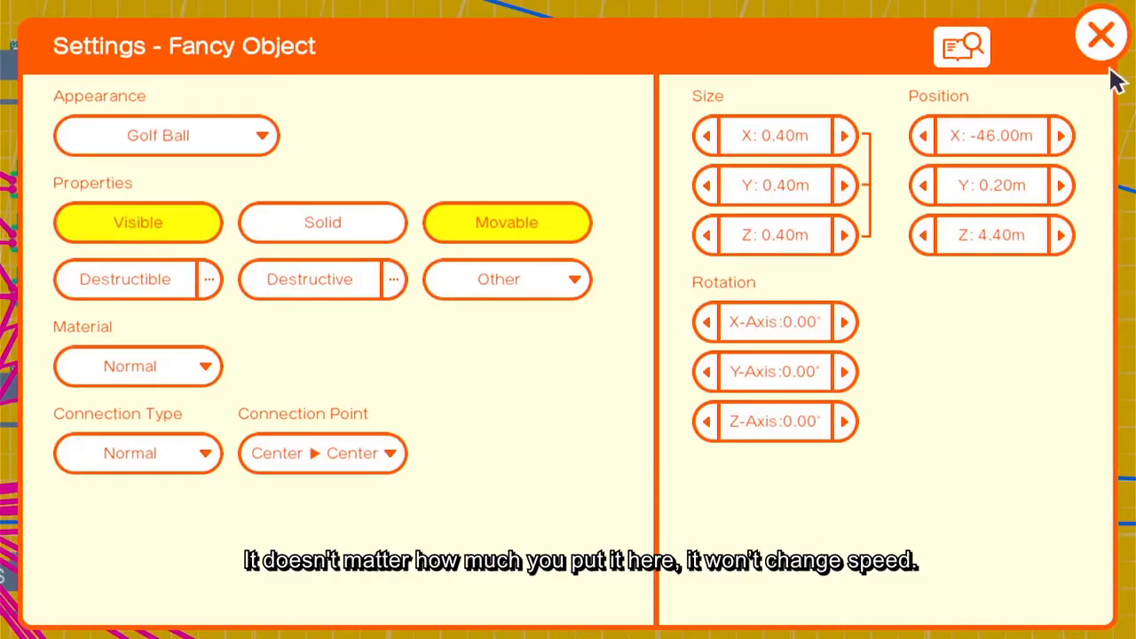
pyautogui.click(1101, 35)
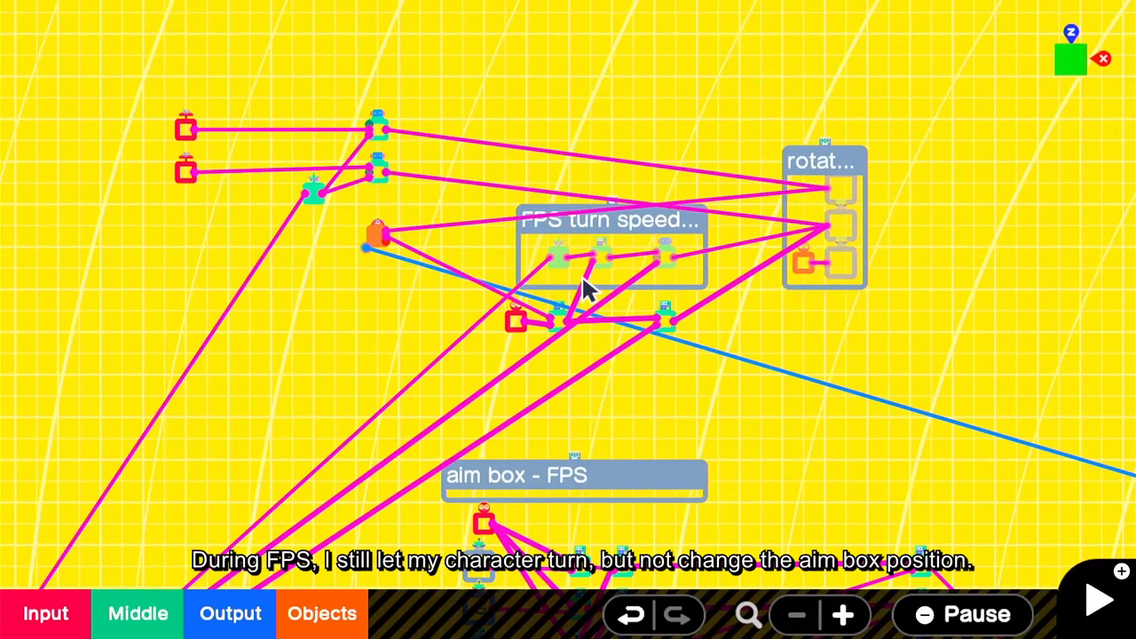
pyautogui.moveTo(607, 249)
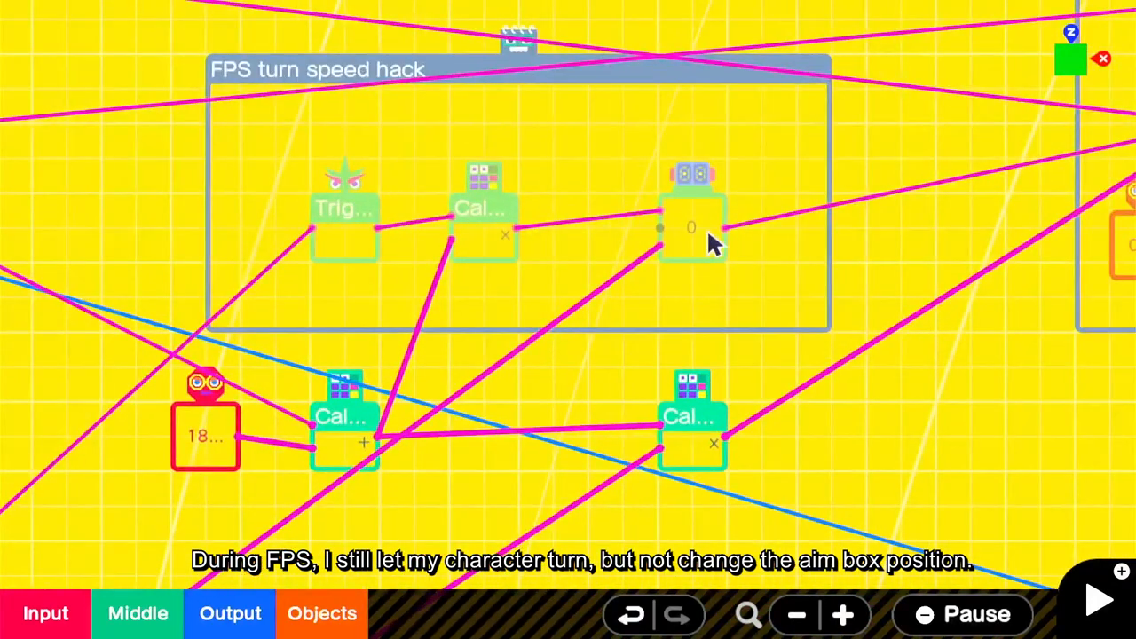
# Step: Inspect the turn speed hack counter's Count Timing, then test-play and return to the program
pyautogui.click(692, 228)
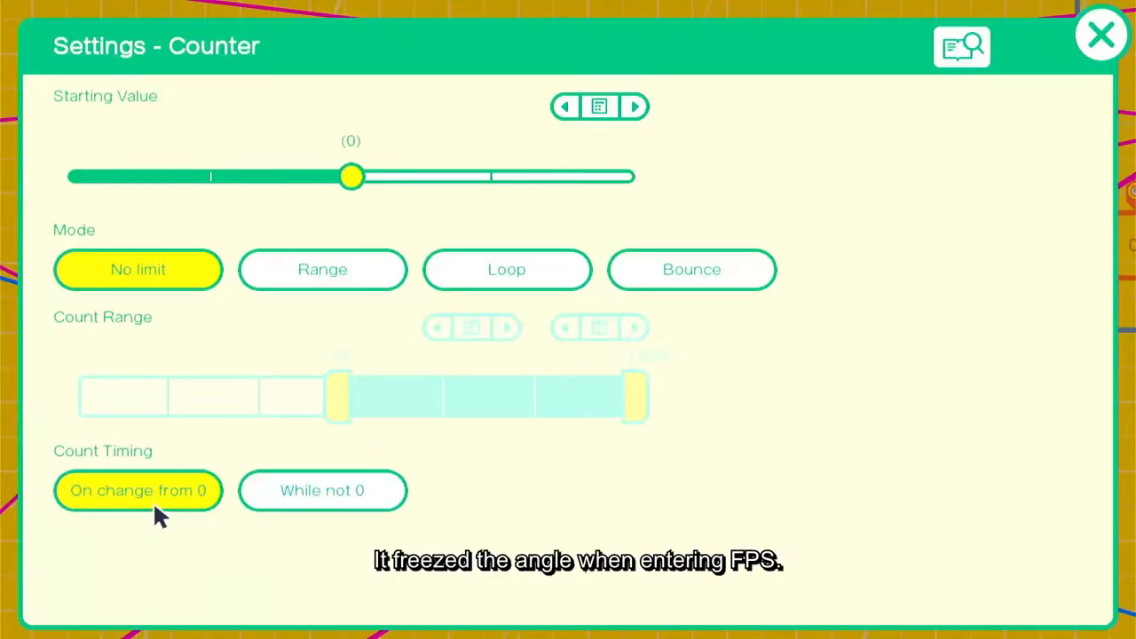
pyautogui.click(1101, 36)
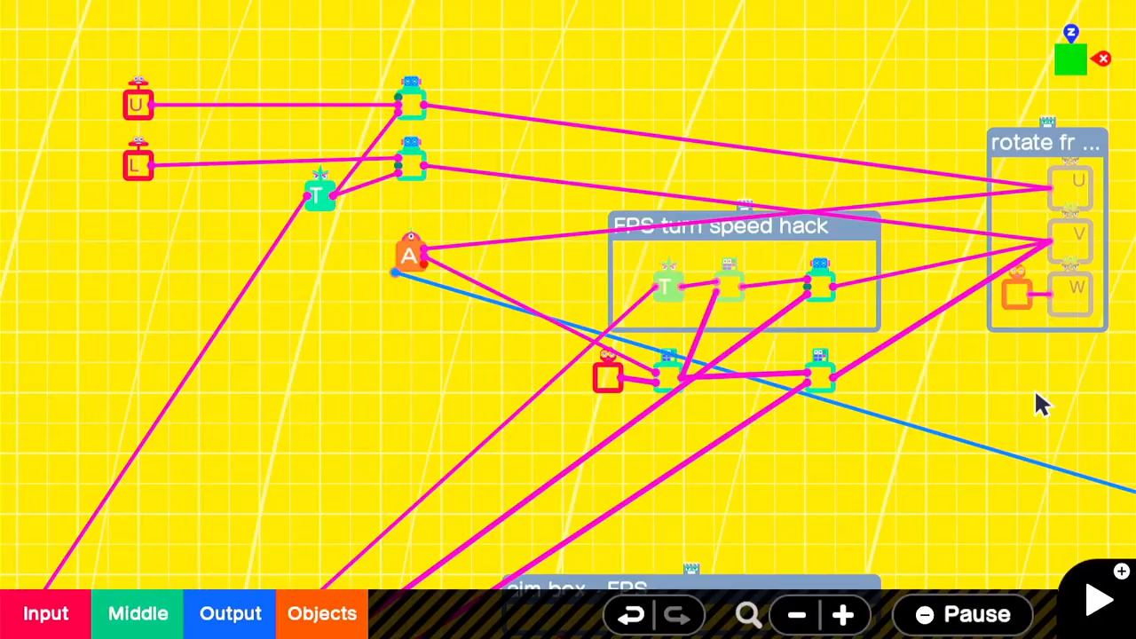
pyautogui.click(1098, 600)
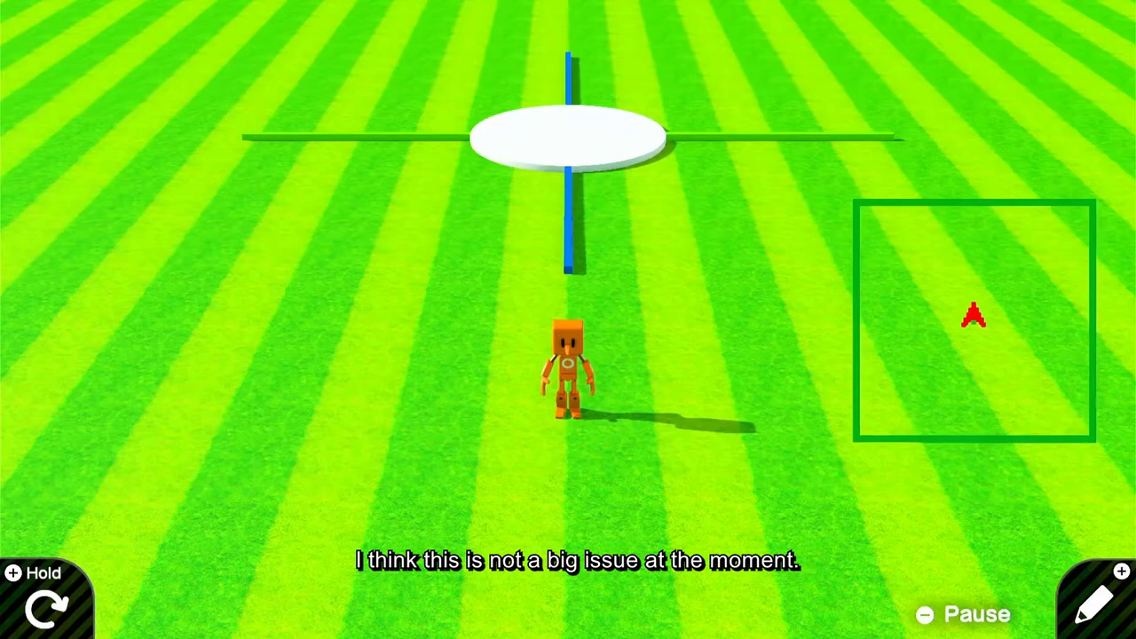
pyautogui.click(1097, 596)
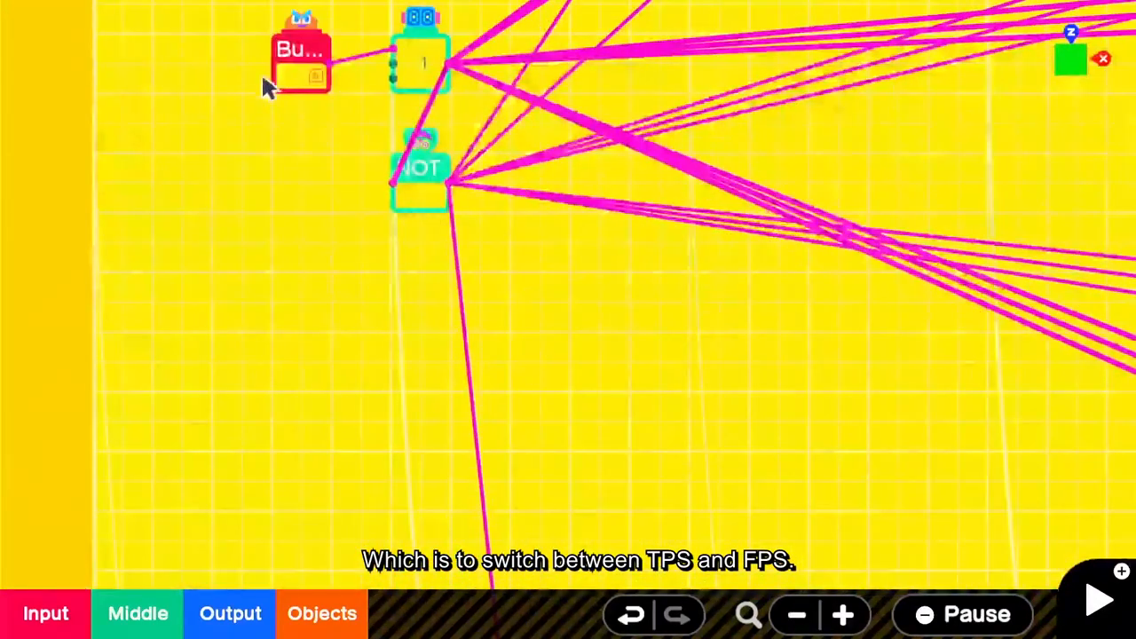
pyautogui.moveTo(549, 256)
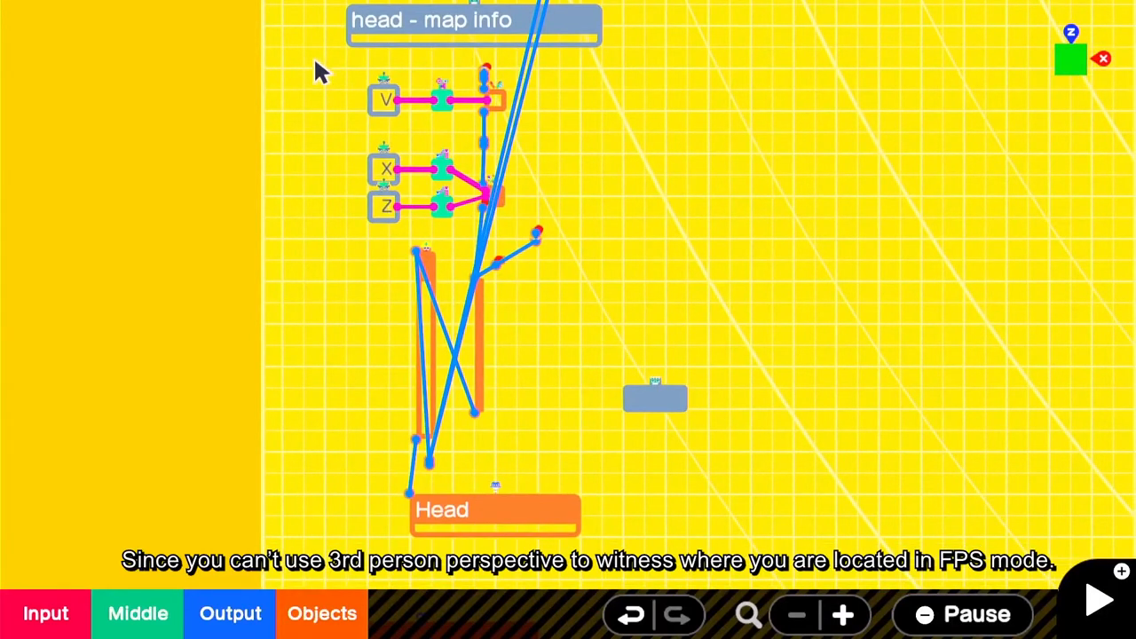
pyautogui.moveTo(593, 198)
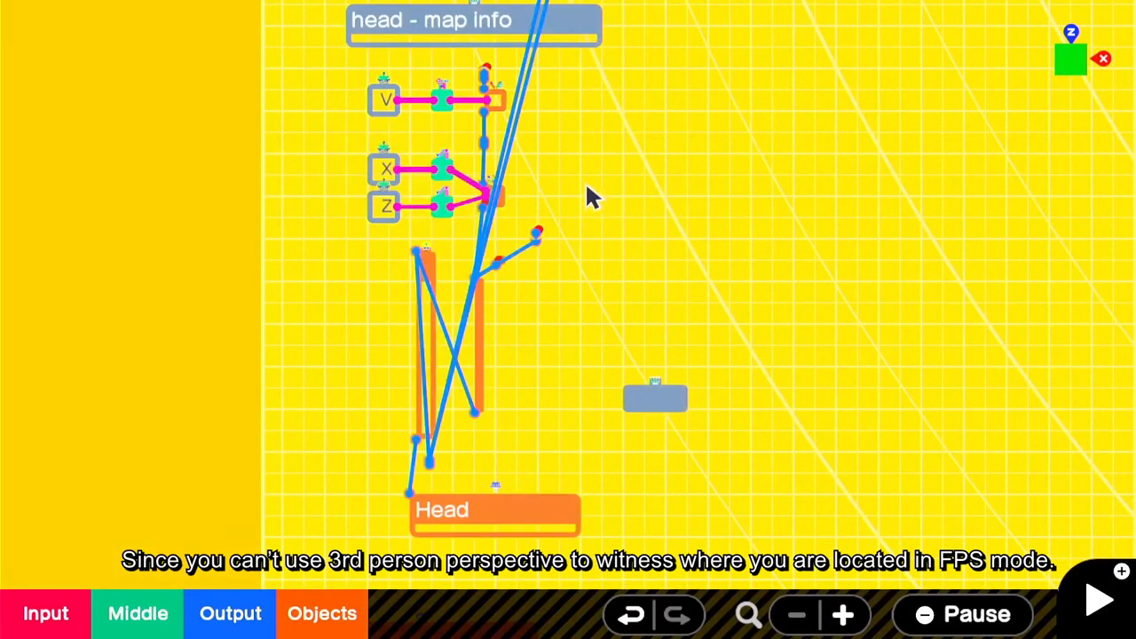
pyautogui.moveTo(636, 241)
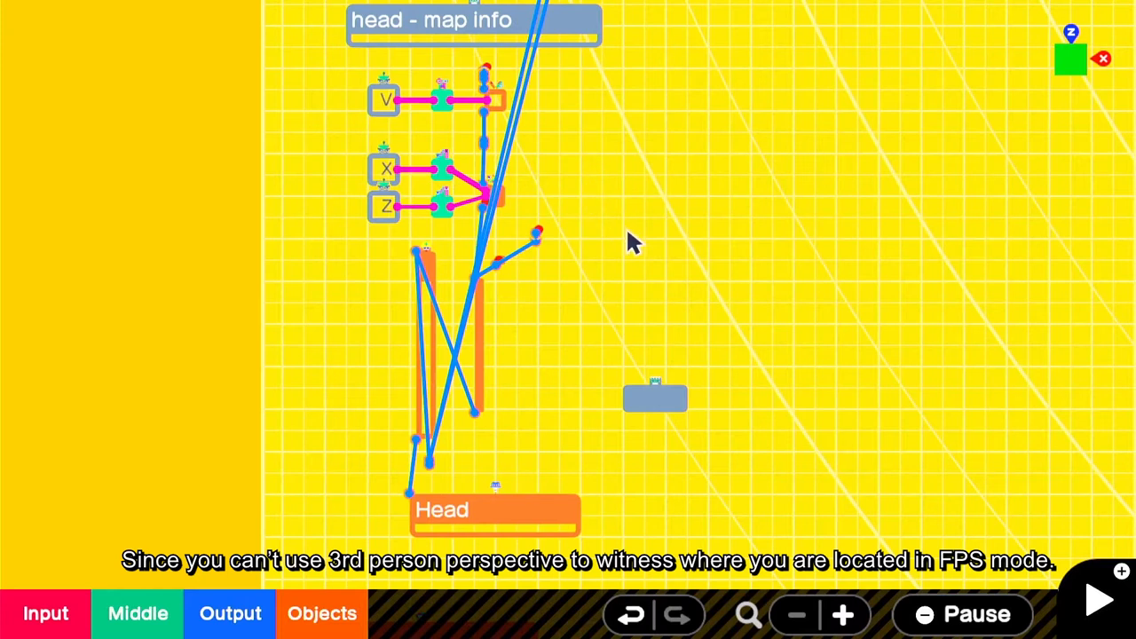
pyautogui.moveTo(673, 227)
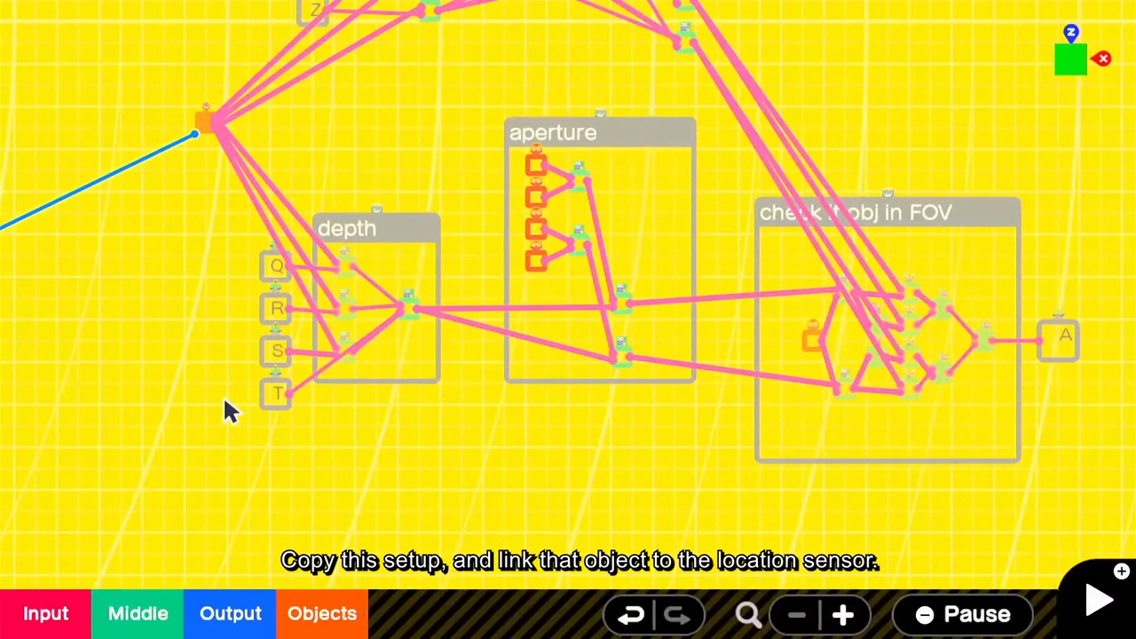
# Step: Wire a Fluffball fancy object to the location sensor used by the FOV check
pyautogui.click(321, 614)
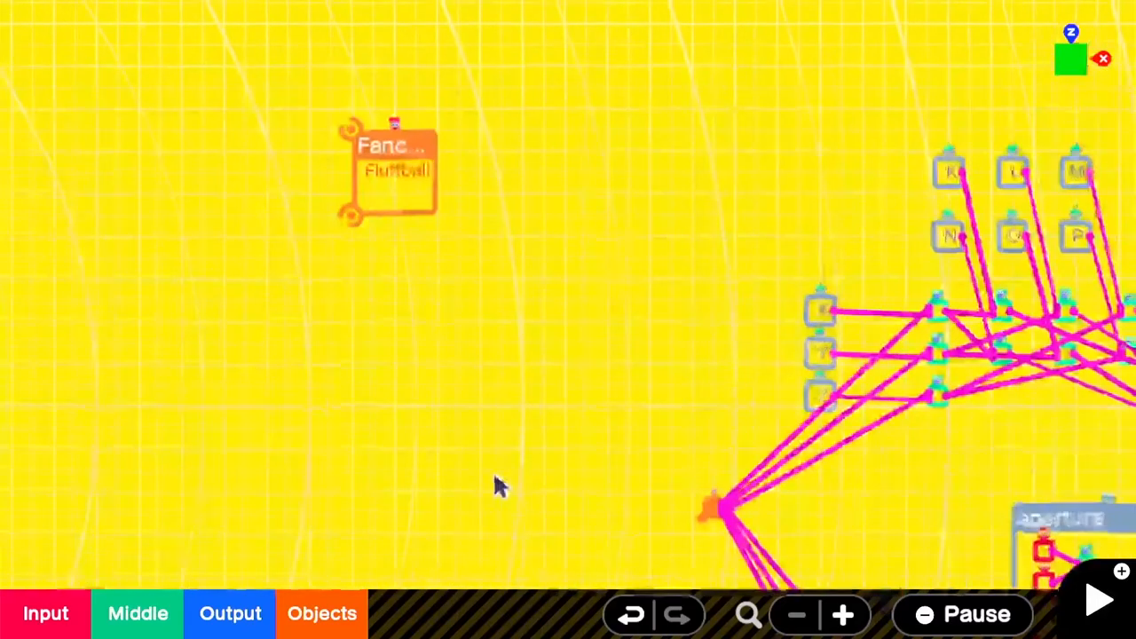
pyautogui.moveTo(353, 128); pyautogui.dragTo(707, 513)
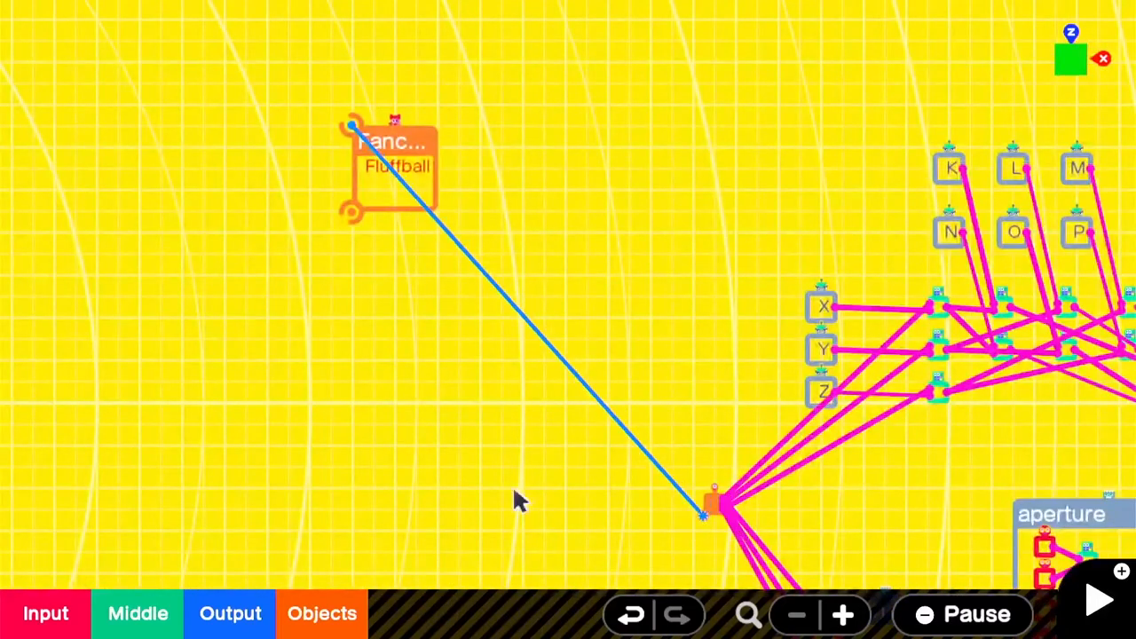
pyautogui.click(1098, 600)
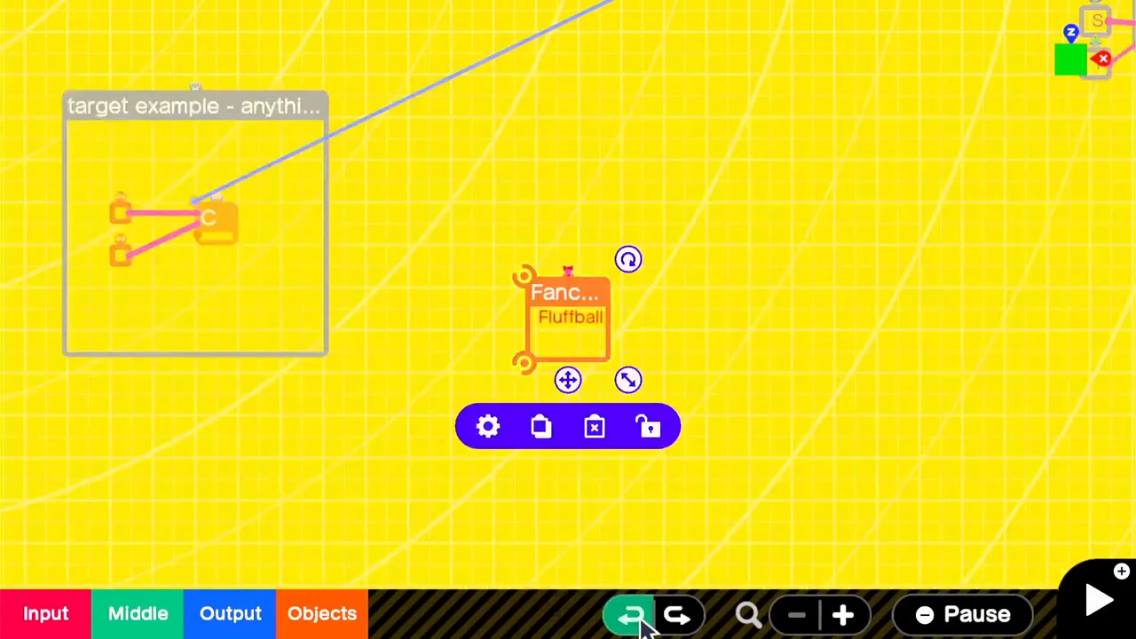
# Step: Undo the Fluffball-to-location-sensor connection
pyautogui.click(632, 614)
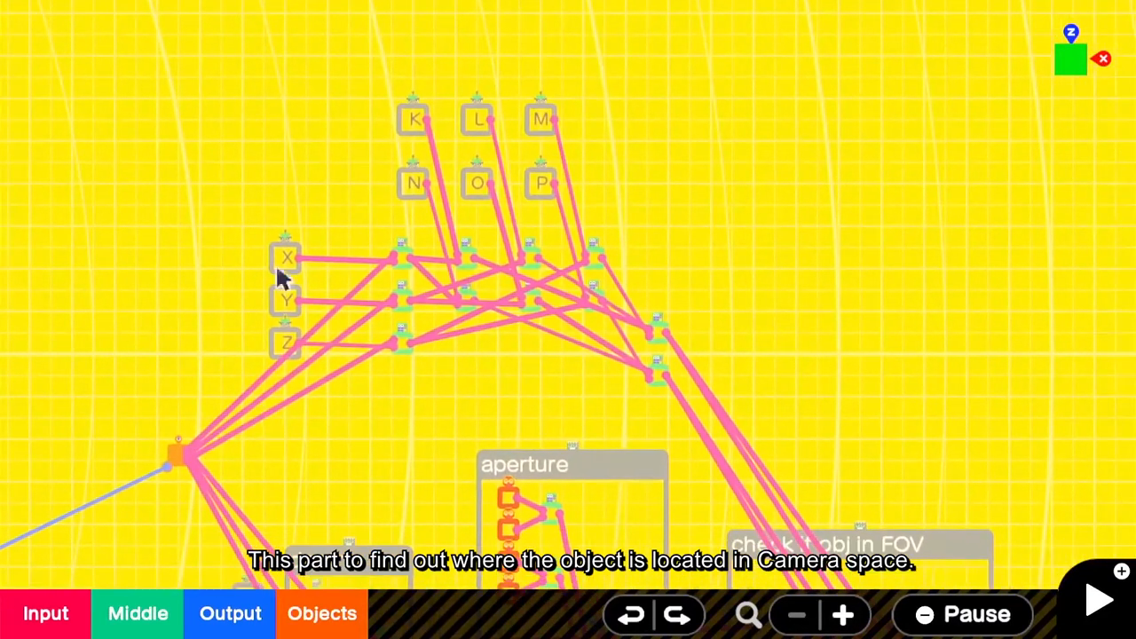
pyautogui.moveTo(273, 217)
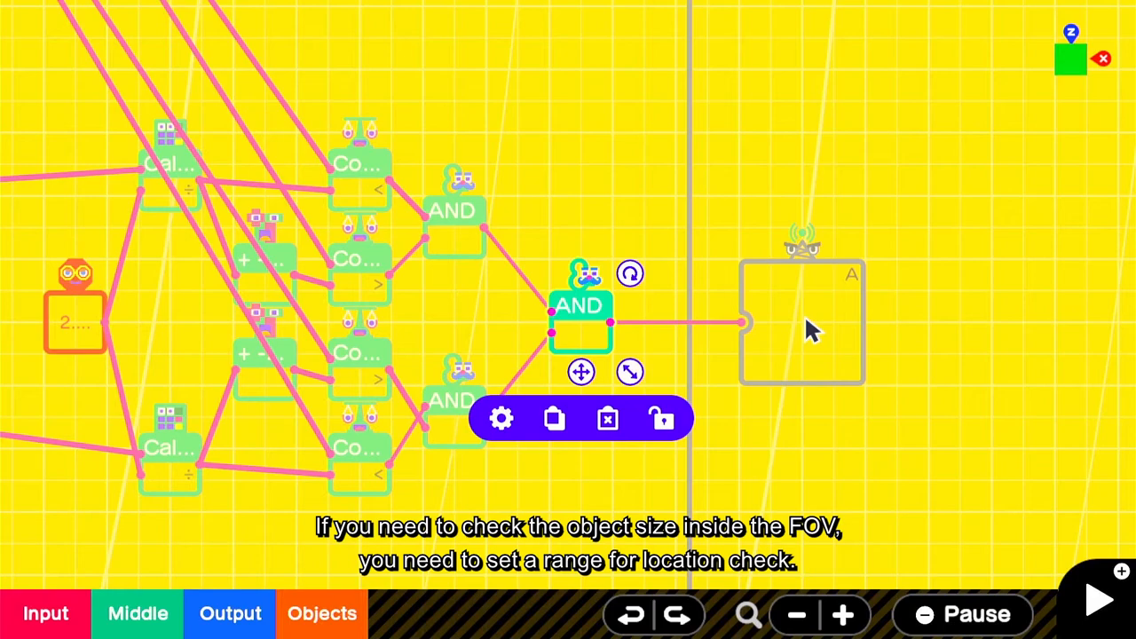
pyautogui.moveTo(771, 276)
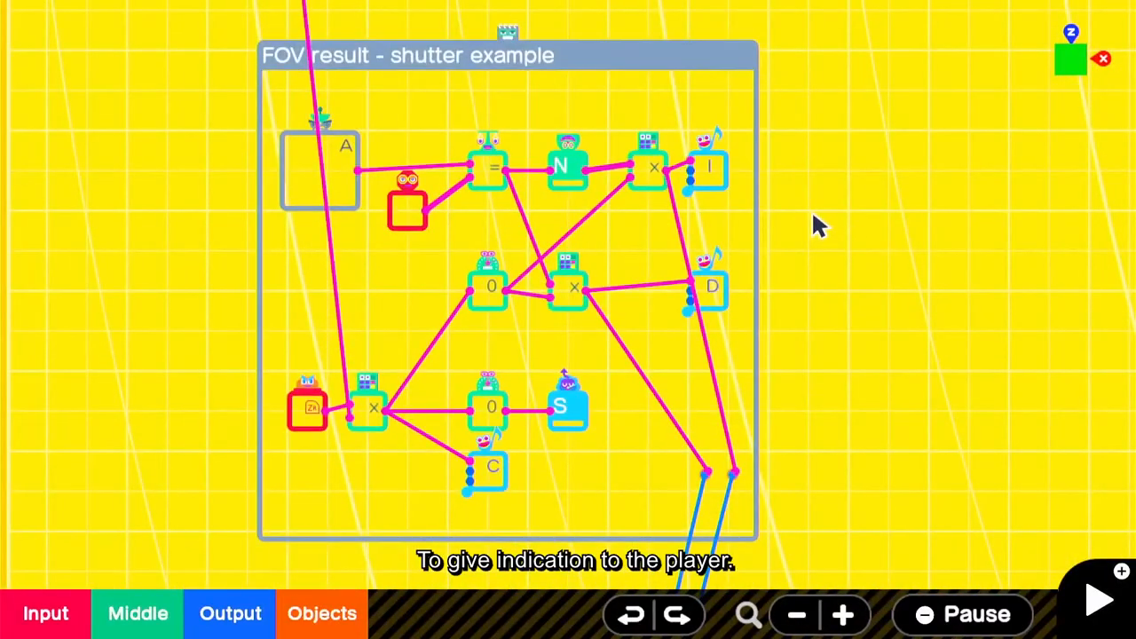
# Step: Start a test play showing the character on the white disc beside the aim box
pyautogui.click(1097, 601)
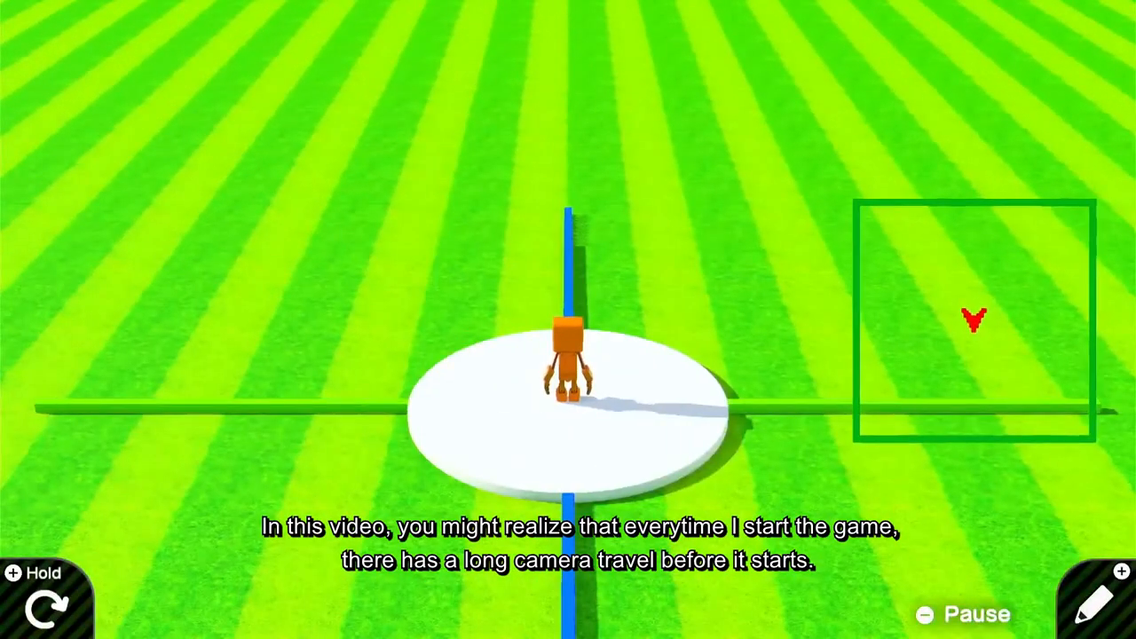